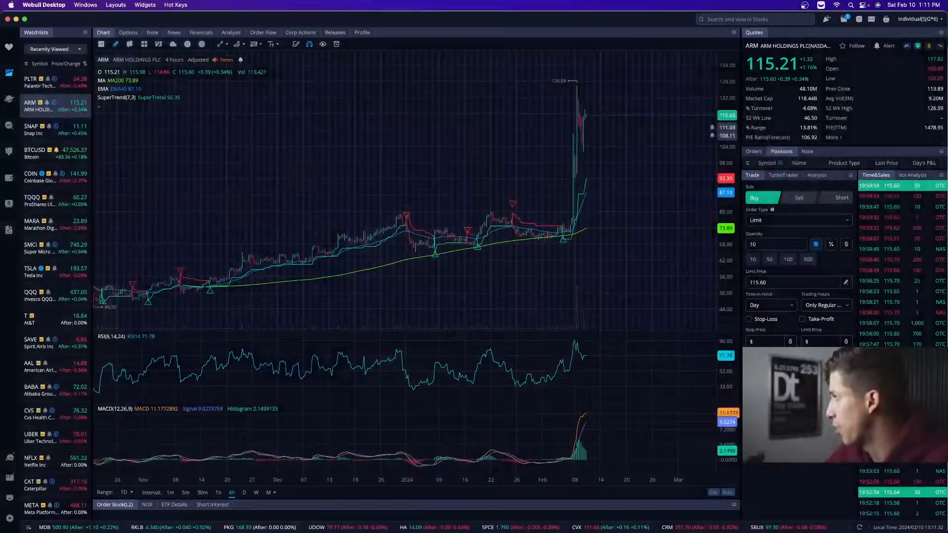
# Switch from the ARM chart to the 3 Stages of a Reversal guide in Preview.
pyautogui.press('F3')
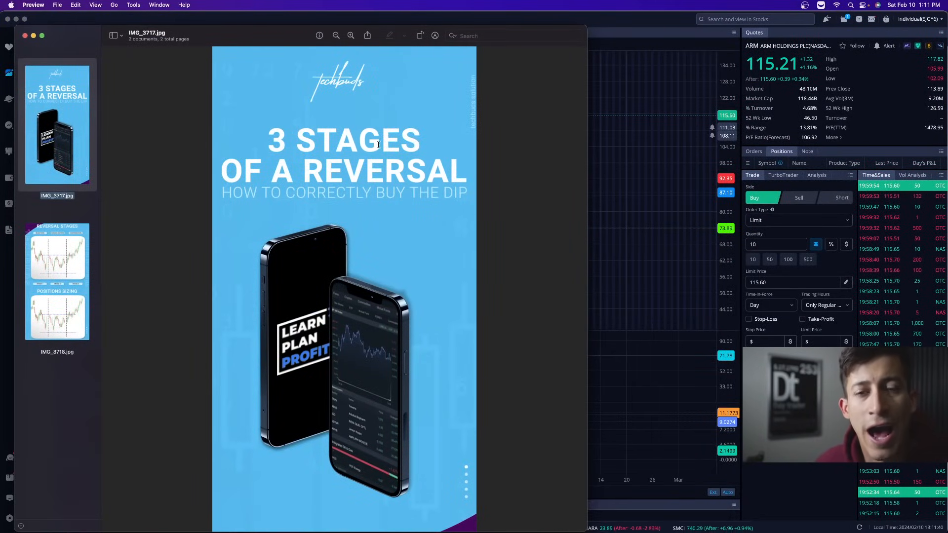
# Return from the reversal guide image to the ARM chart in Webull.
pyautogui.click(58, 281)
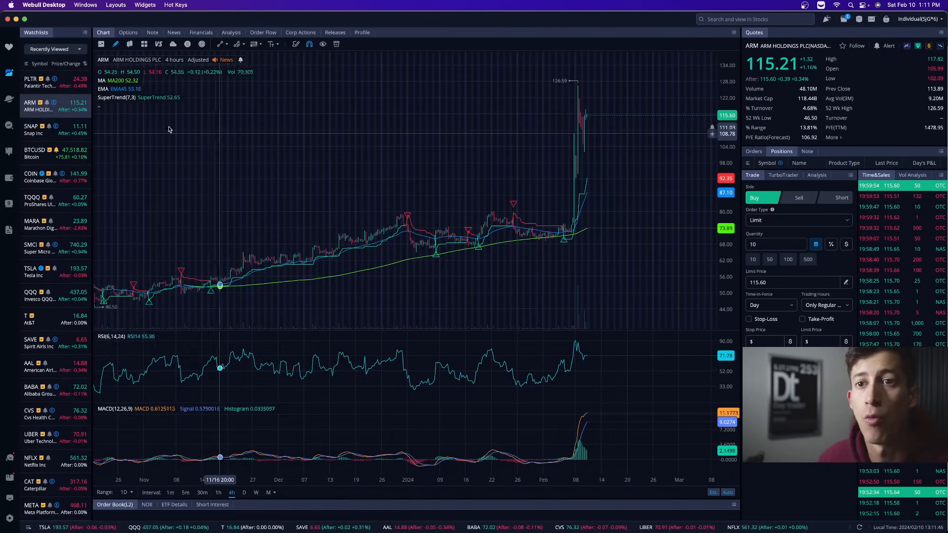
# Show the SNAP 4-hour chart and draw a resistance line at about 17.61.
pyautogui.click(45, 129)
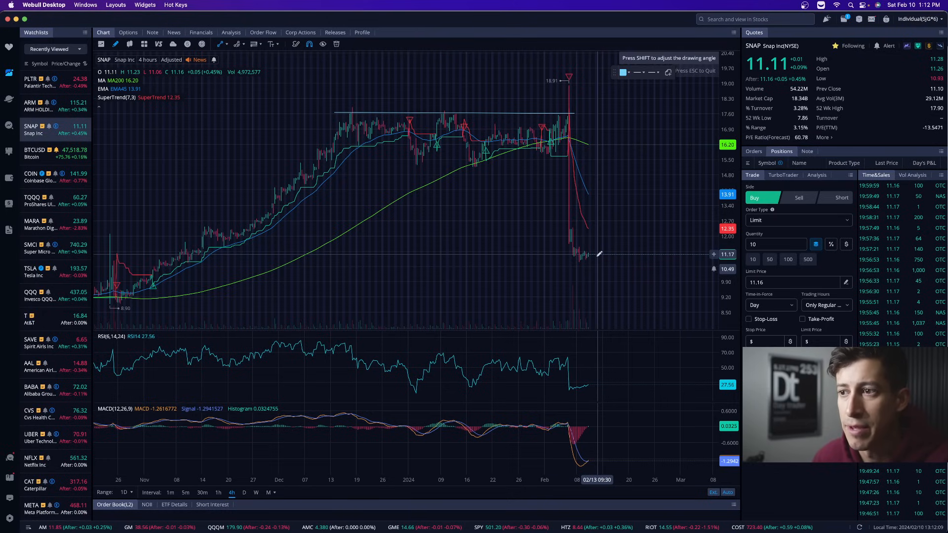
pyautogui.moveTo(573, 254); pyautogui.dragTo(597, 194)
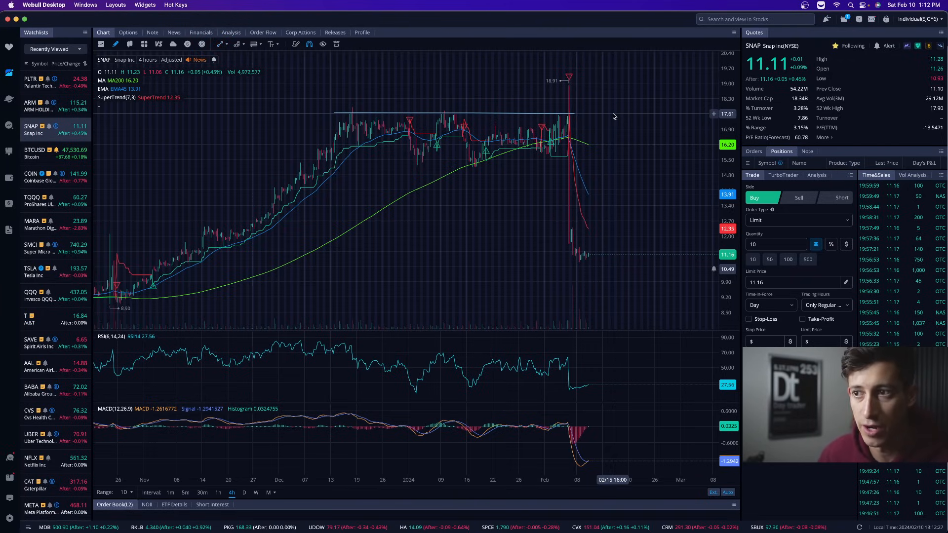
pyautogui.moveTo(613, 252)
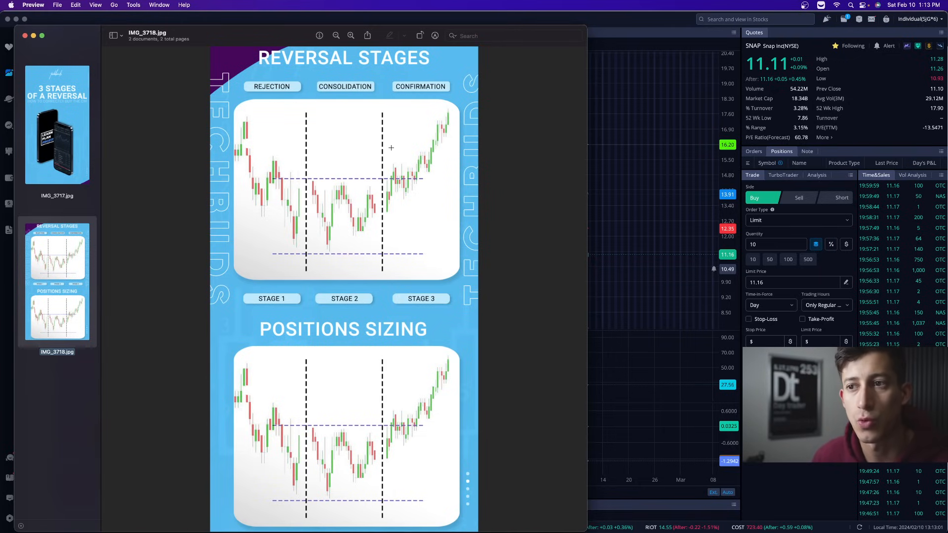
pyautogui.moveTo(376, 190)
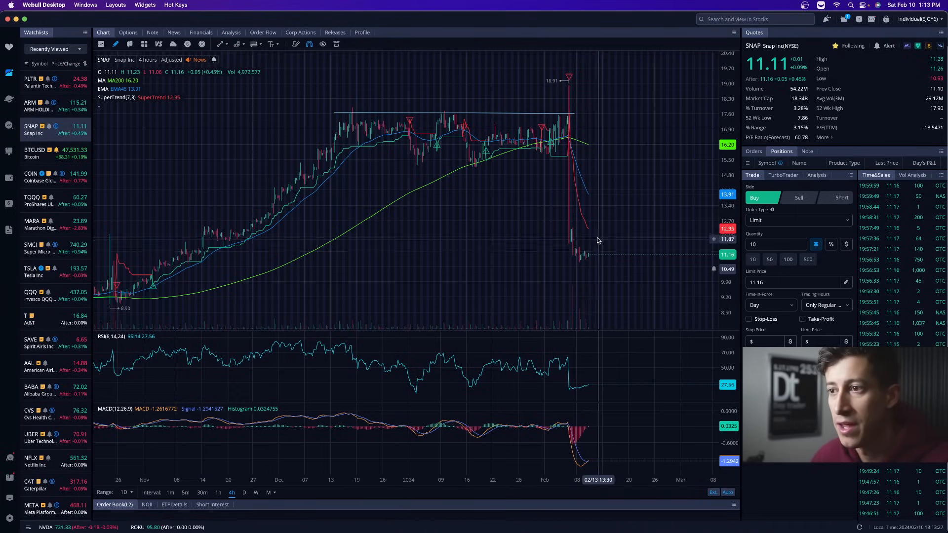
pyautogui.rightClick(598, 240)
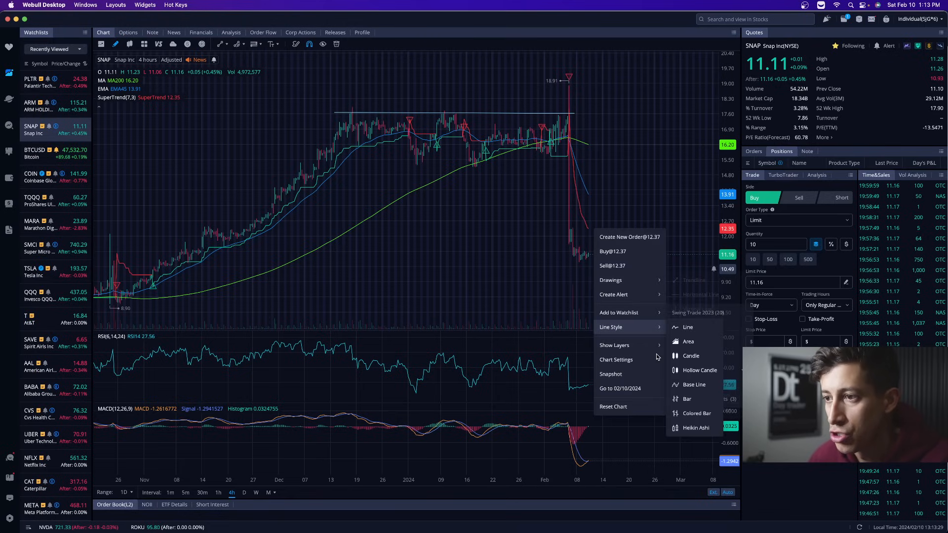
pyautogui.moveTo(613, 294)
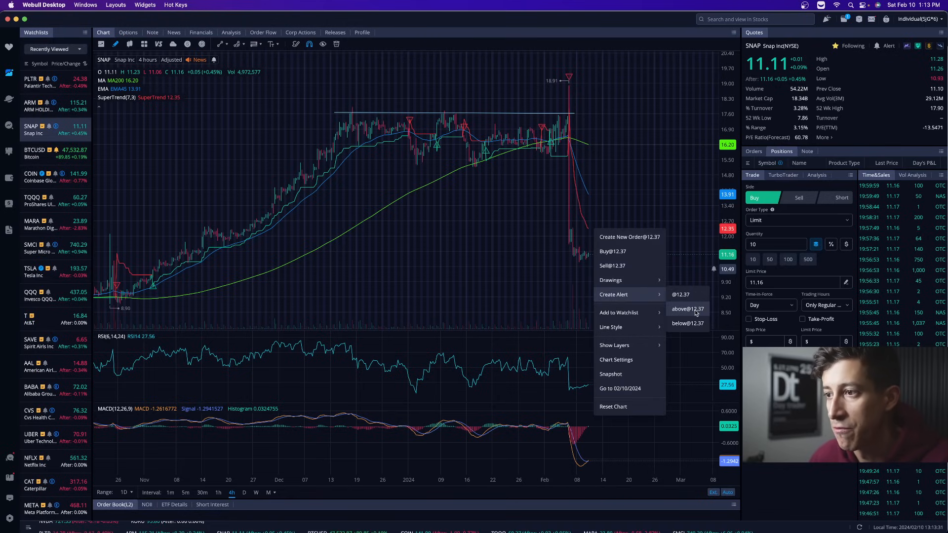
pyautogui.click(687, 309)
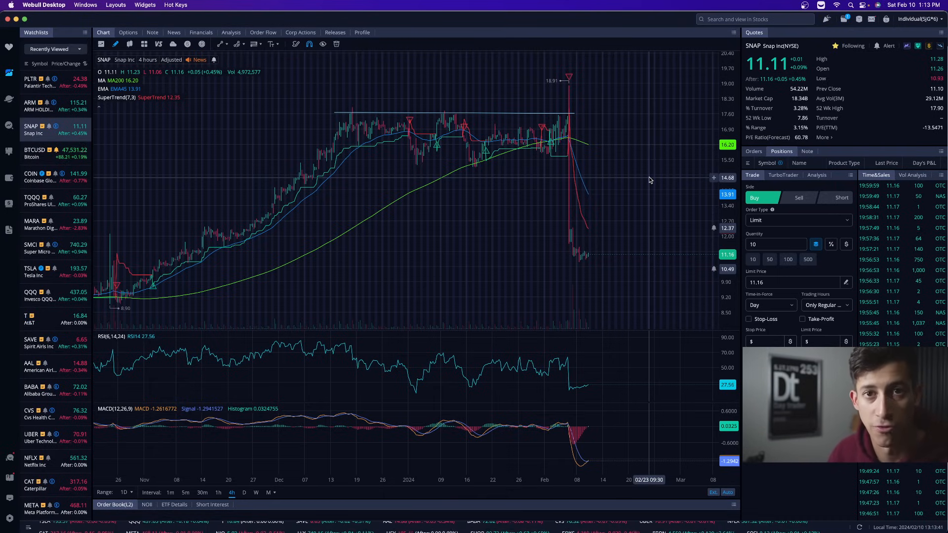
pyautogui.click(39, 105)
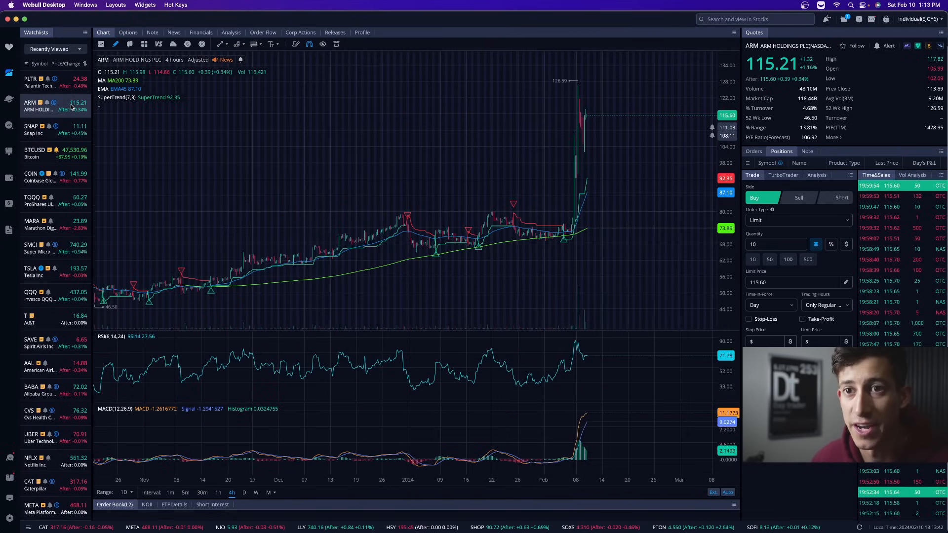
pyautogui.moveTo(413, 147)
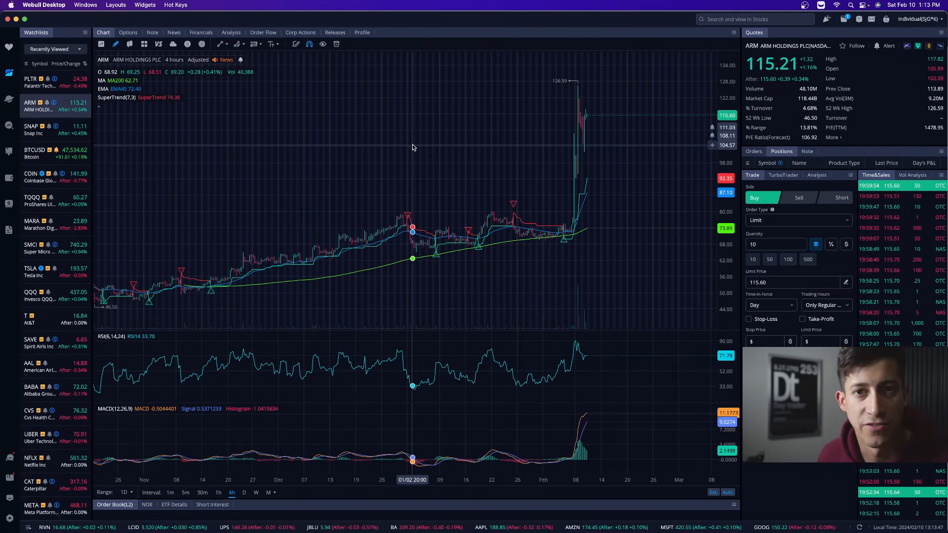
pyautogui.moveTo(568, 231)
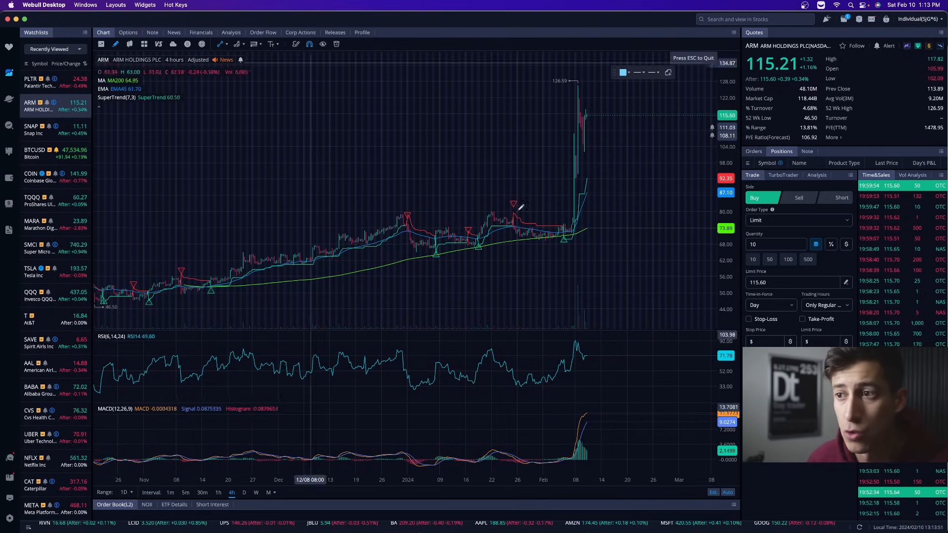
pyautogui.moveTo(573, 234)
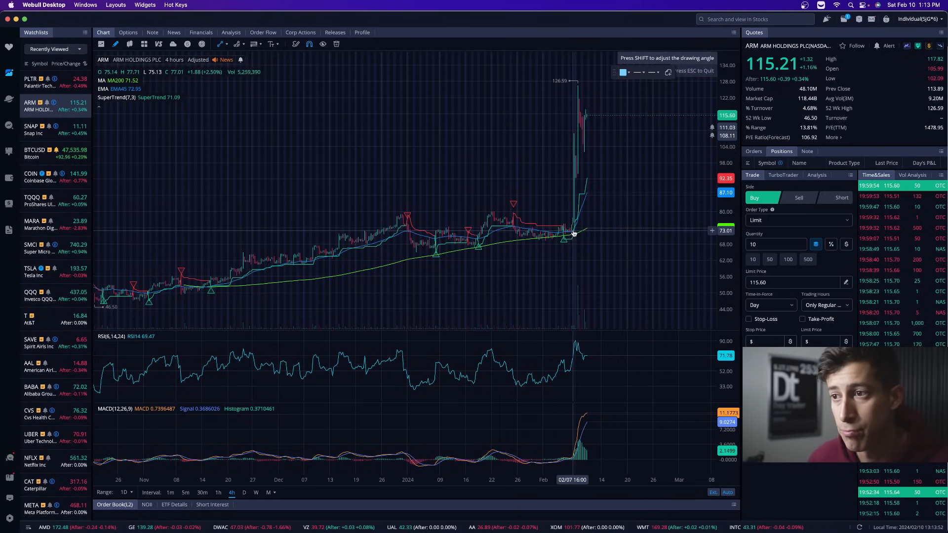
# Draw a line along ARM's rise into the early-February surge toward 126.59.
pyautogui.moveTo(571, 231); pyautogui.dragTo(601, 113)
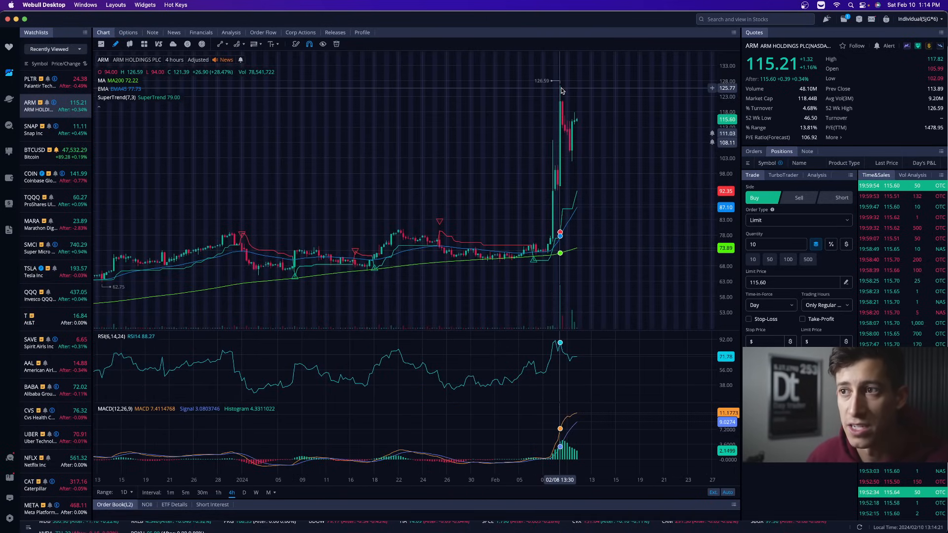
pyautogui.moveTo(574, 161)
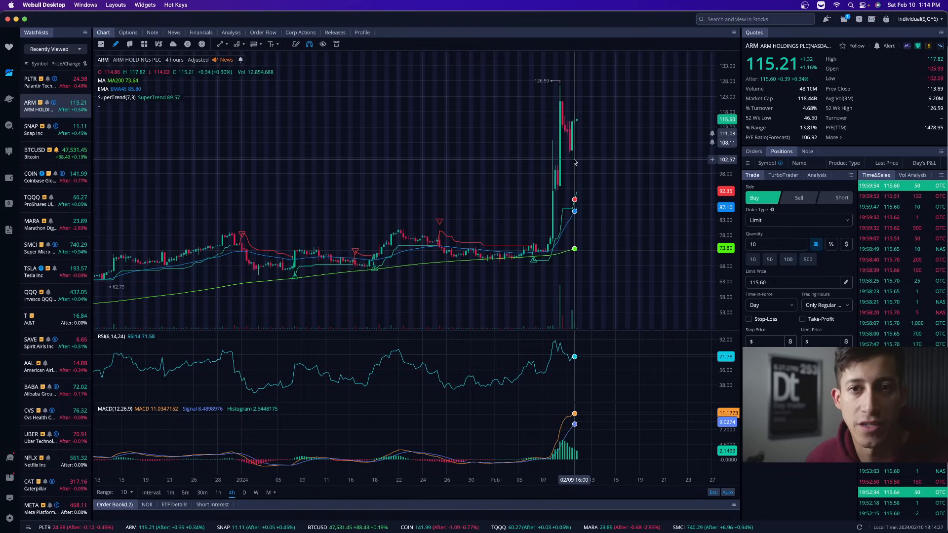
pyautogui.moveTo(584, 243)
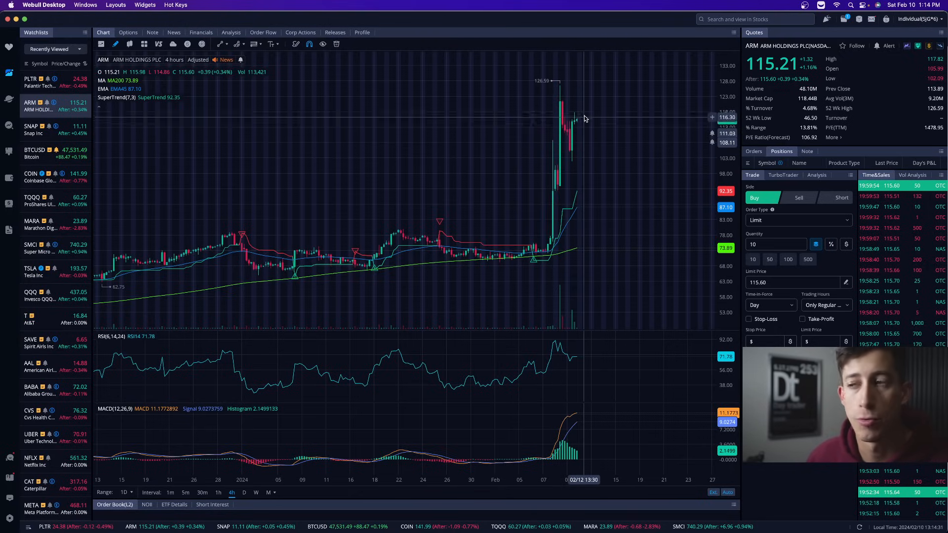
pyautogui.moveTo(593, 230)
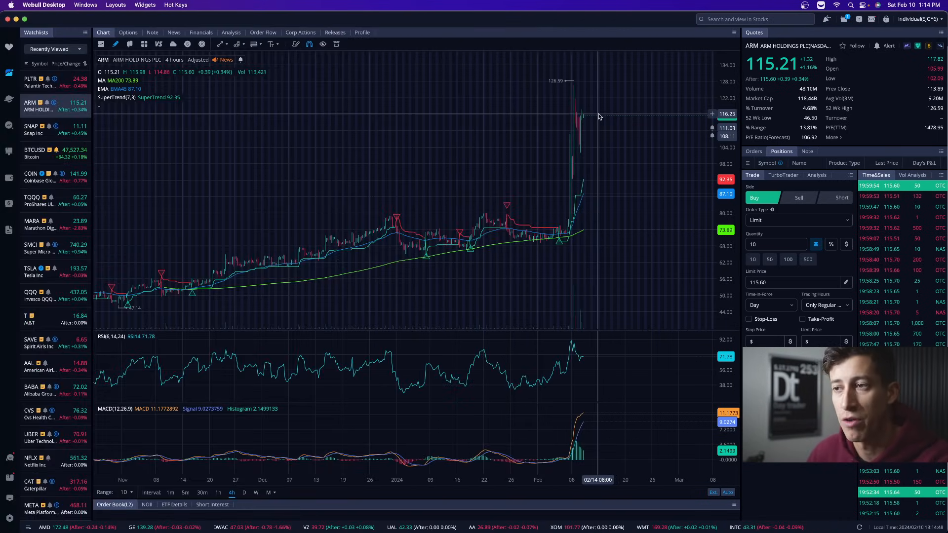
pyautogui.moveTo(607, 141)
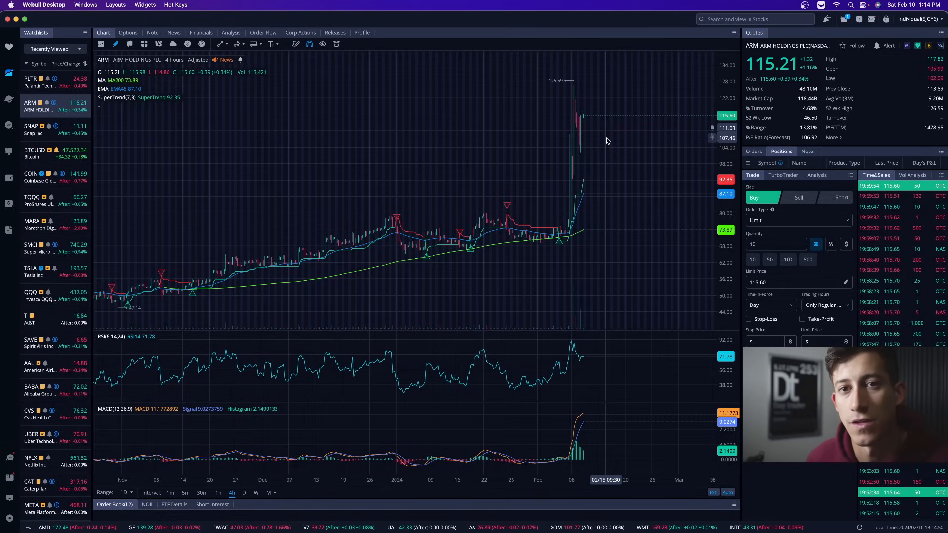
pyautogui.moveTo(606, 160)
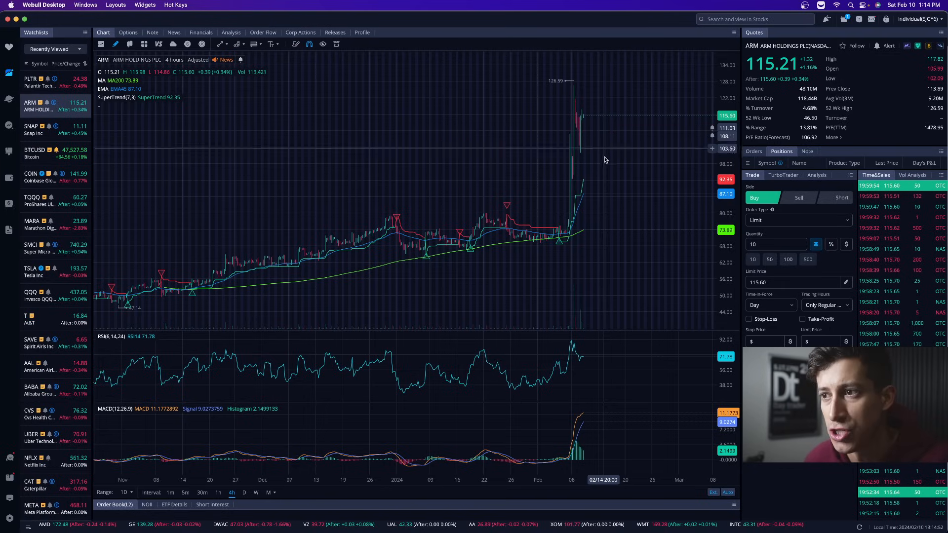
pyautogui.moveTo(606, 186)
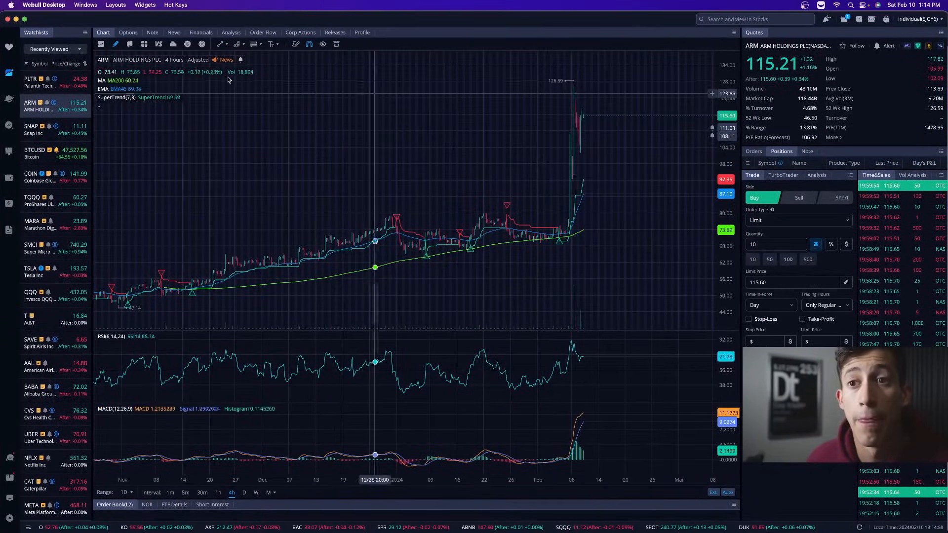
# Show the PLTR 4-hour chart and draw a line at its early-February breakout base.
pyautogui.click(39, 82)
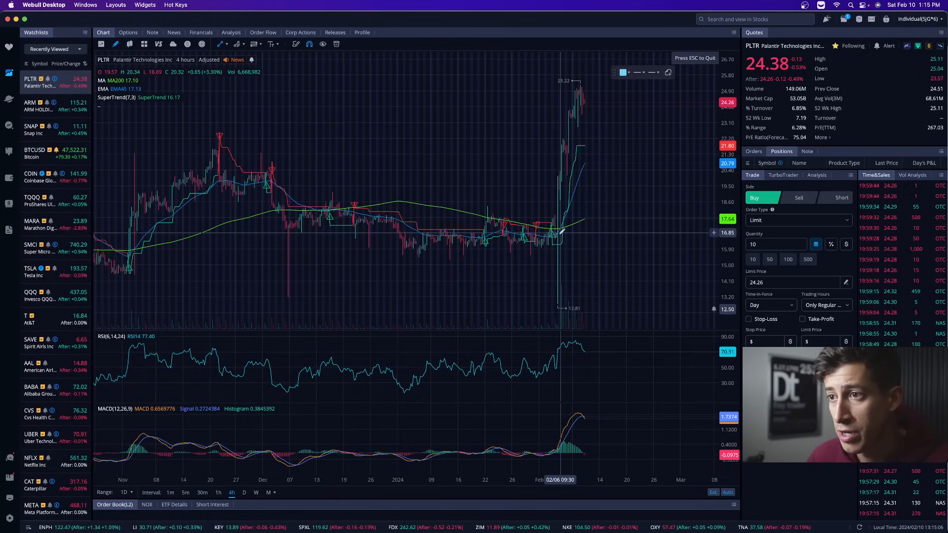
pyautogui.moveTo(560, 234); pyautogui.dragTo(586, 103)
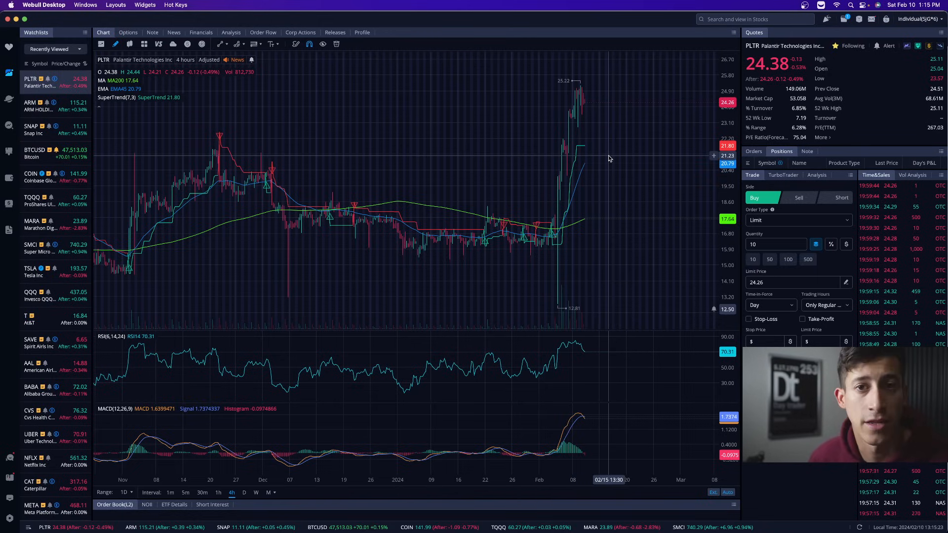
pyautogui.moveTo(554, 220)
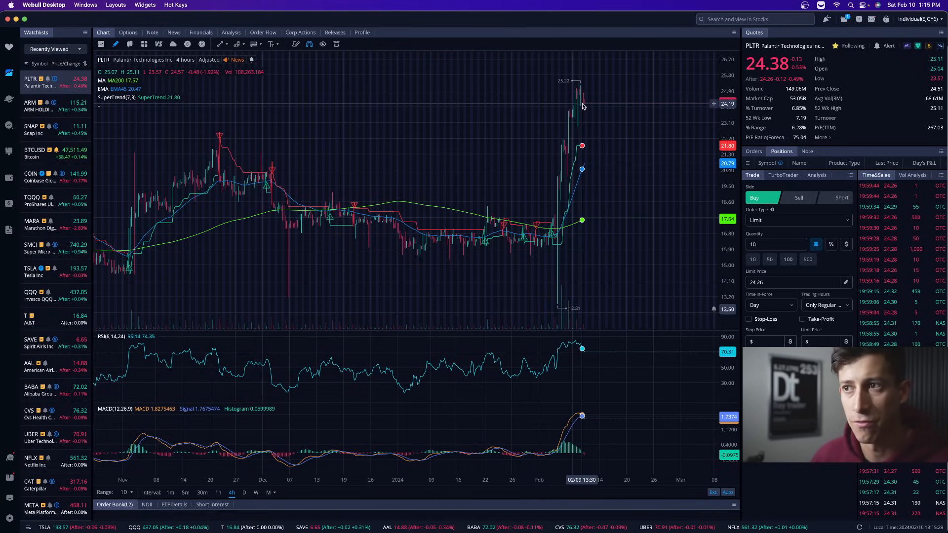
pyautogui.moveTo(573, 87)
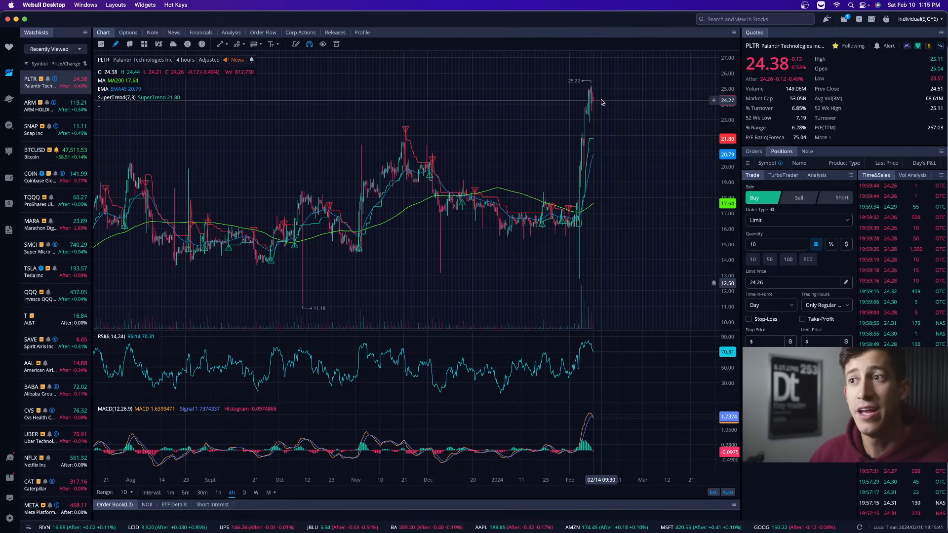
pyautogui.moveTo(607, 155)
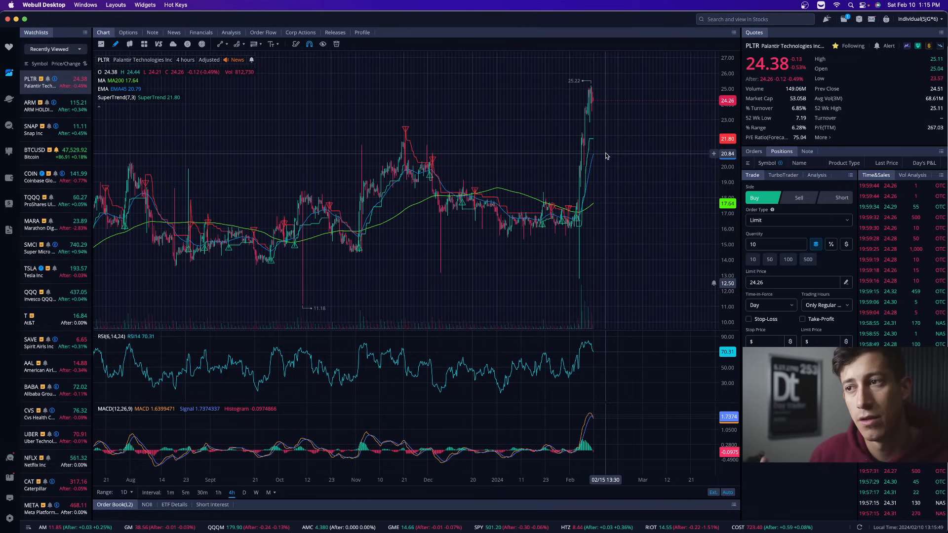
pyautogui.moveTo(600, 97)
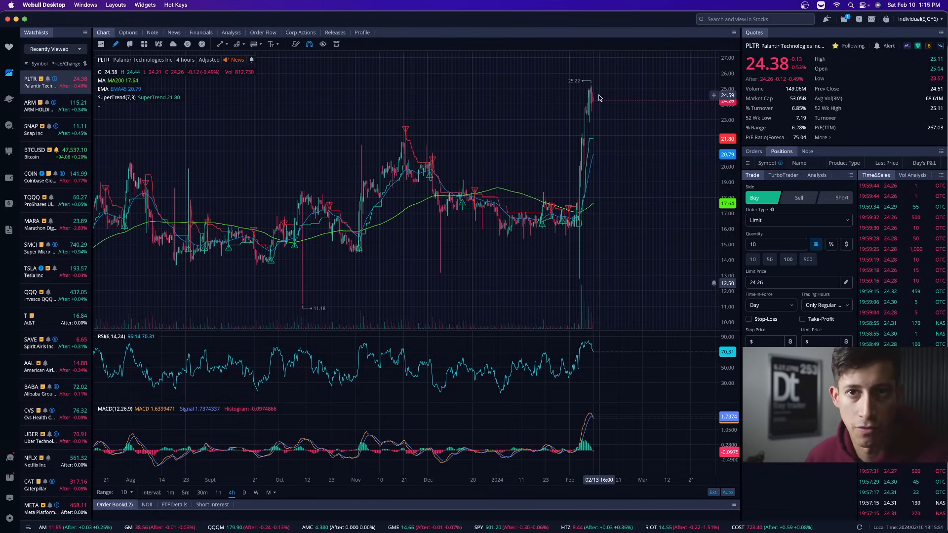
pyautogui.moveTo(607, 126)
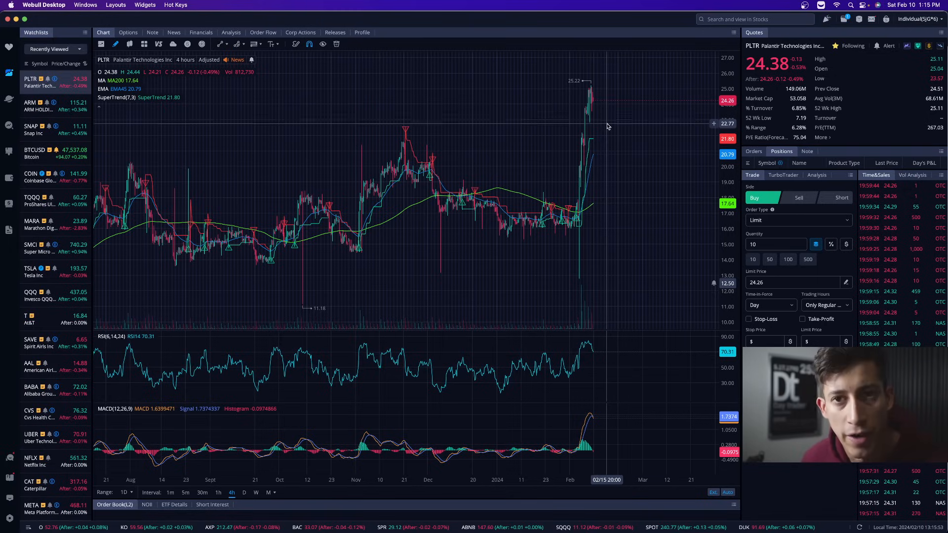
pyautogui.moveTo(607, 157)
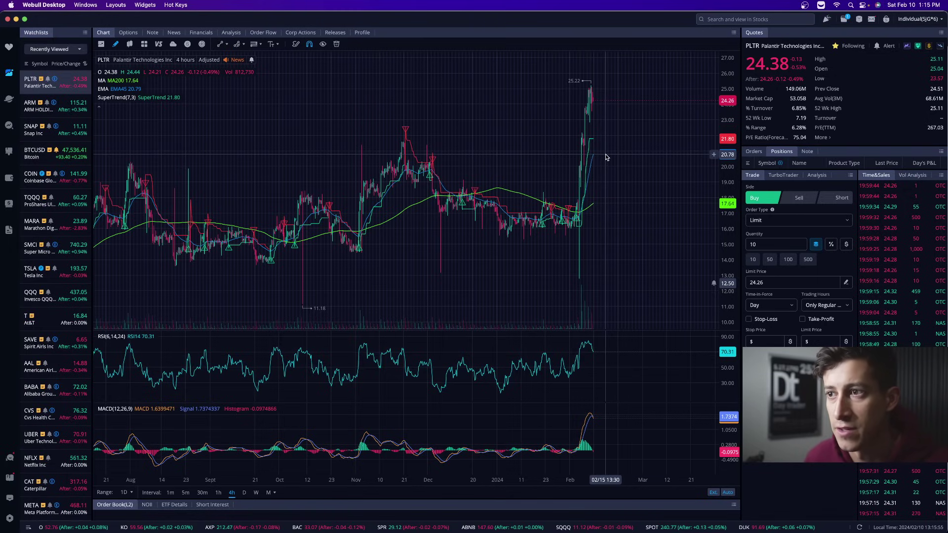
pyautogui.moveTo(601, 222)
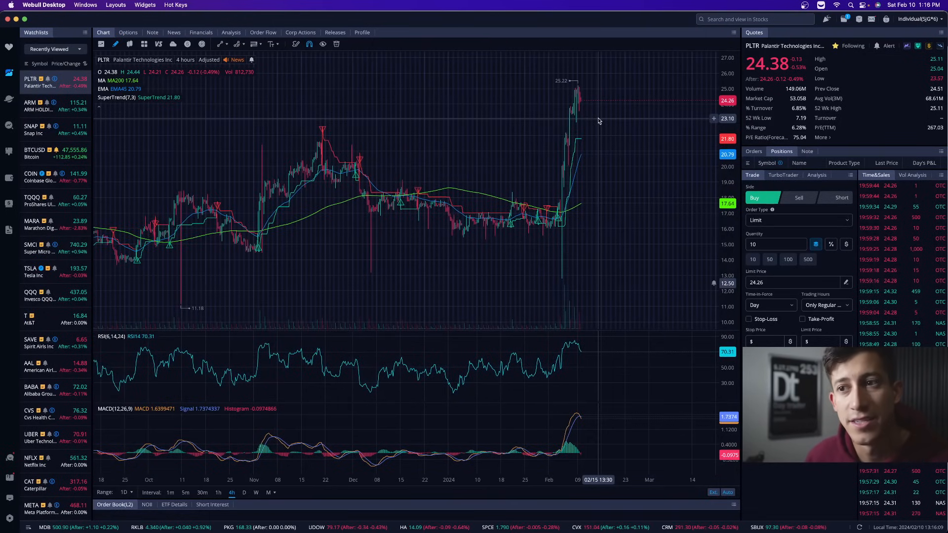
pyautogui.moveTo(601, 147)
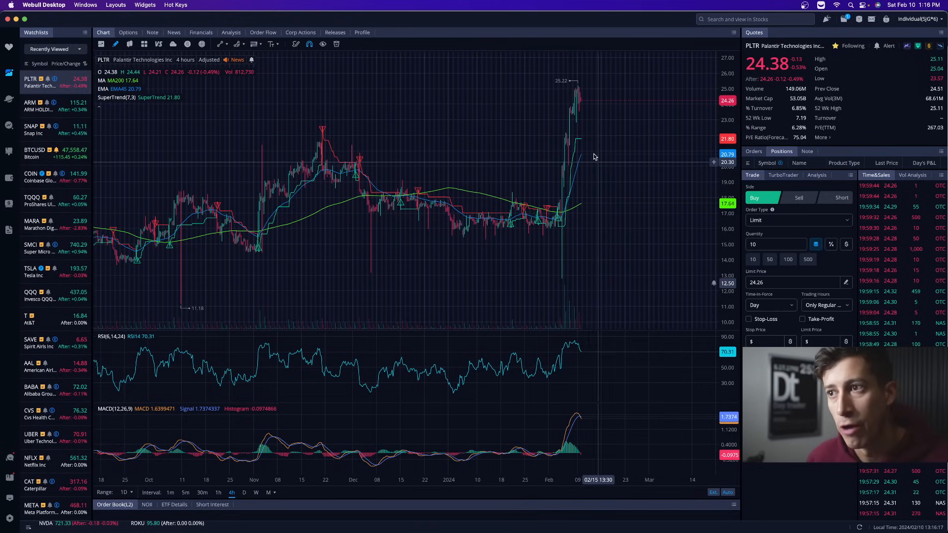
pyautogui.moveTo(575, 97)
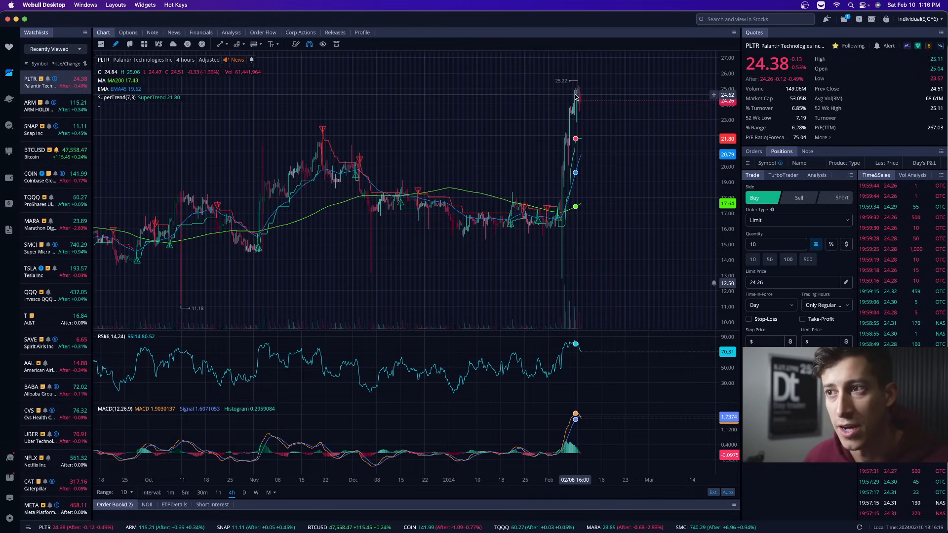